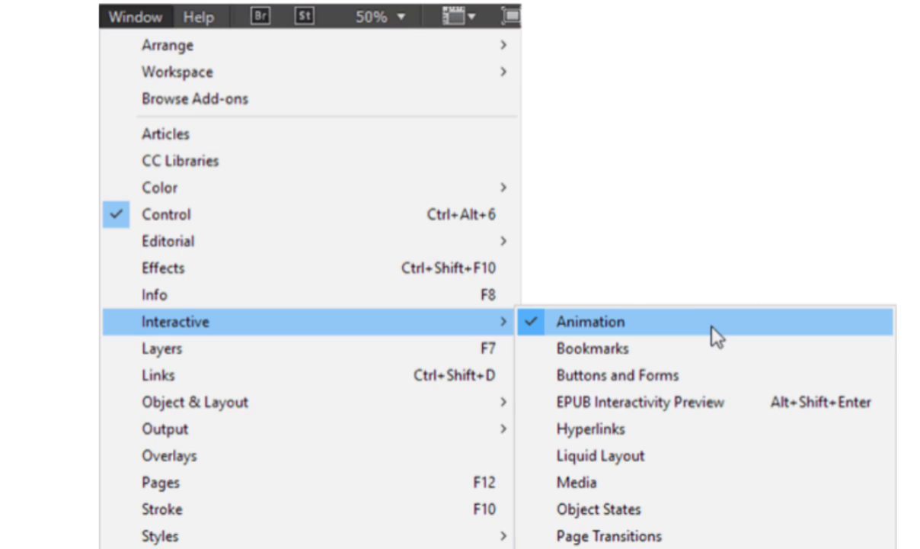
Show the Animation panel for the 'Somewhere Over the Rainbow' text object.
click(591, 320)
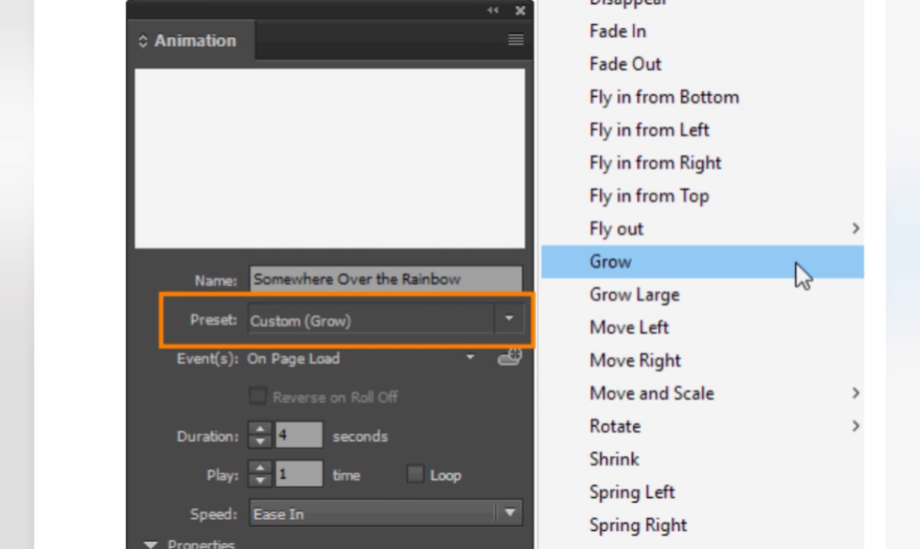
Apply the Grow preset to the title text so it scales in on page load.
click(609, 263)
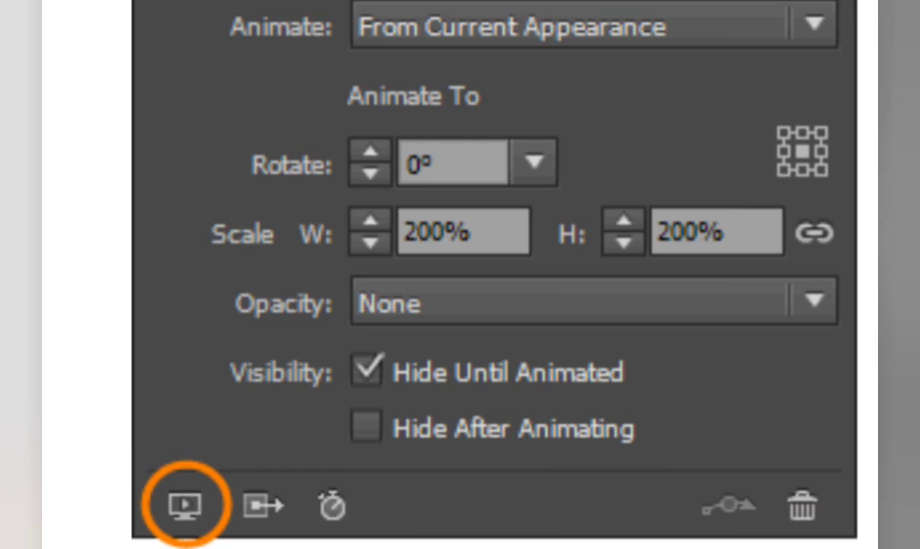
Preview the spread and show the rainbow page with its title in the SWF Preview panel.
click(186, 504)
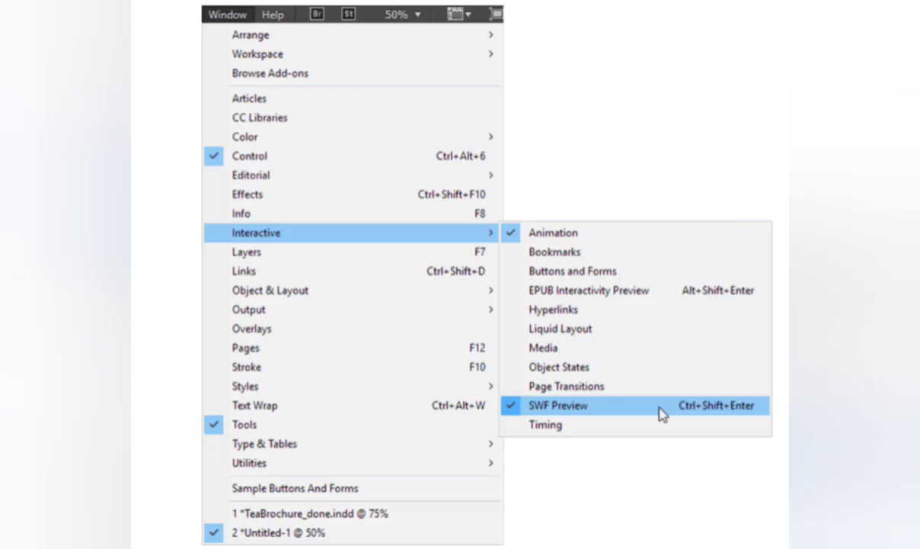
click(558, 405)
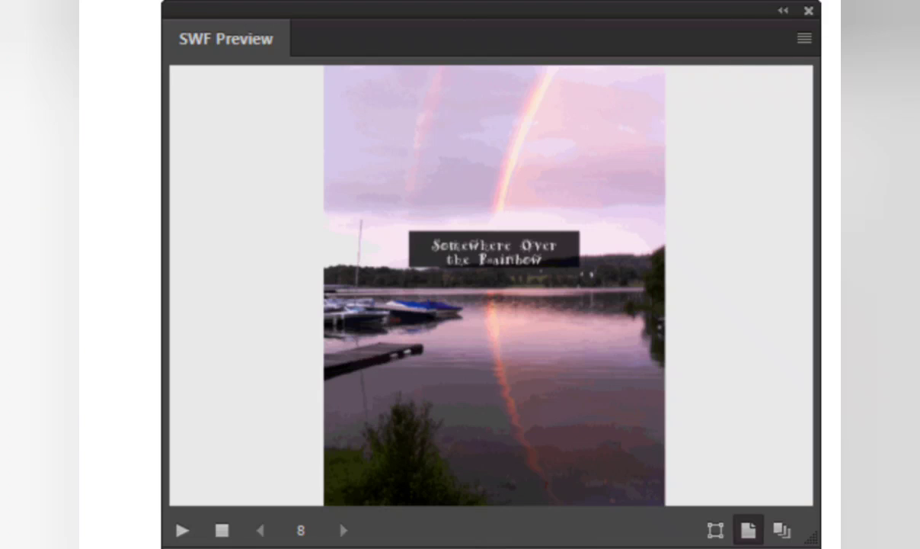